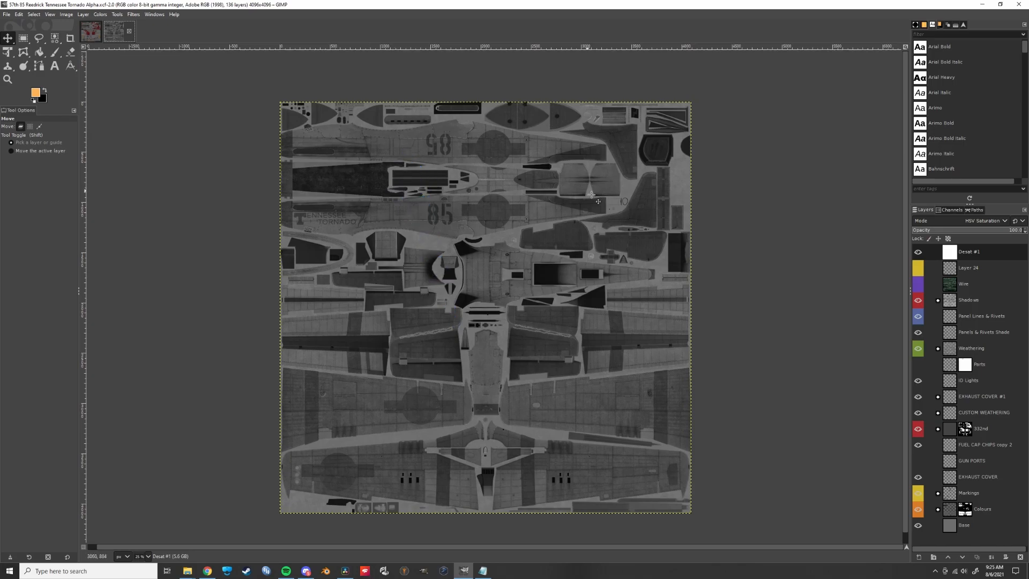
mouse_move(851, 252)
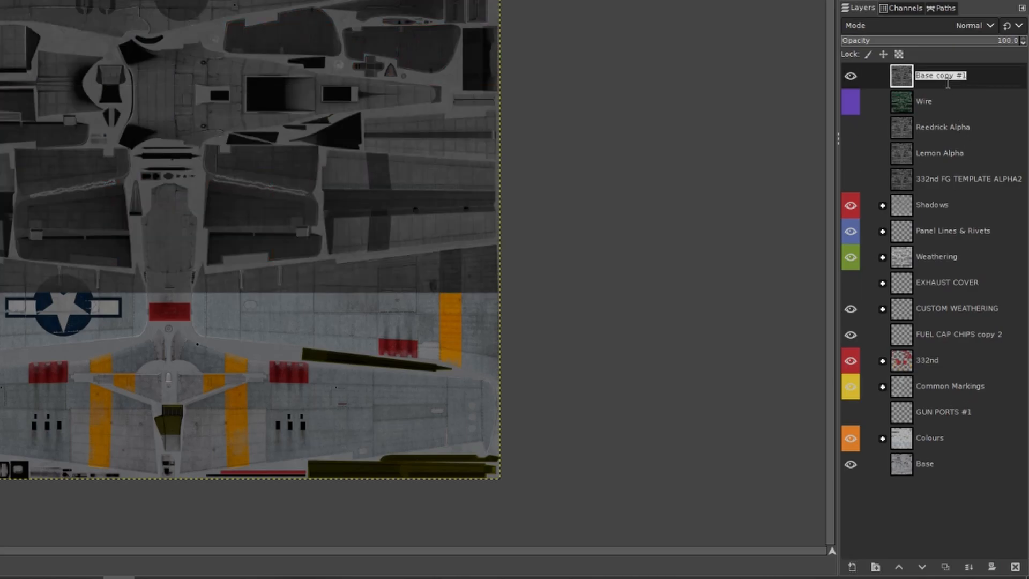
- Name the duplicated top Base layer copy 'Alpha'
text(Alpha)
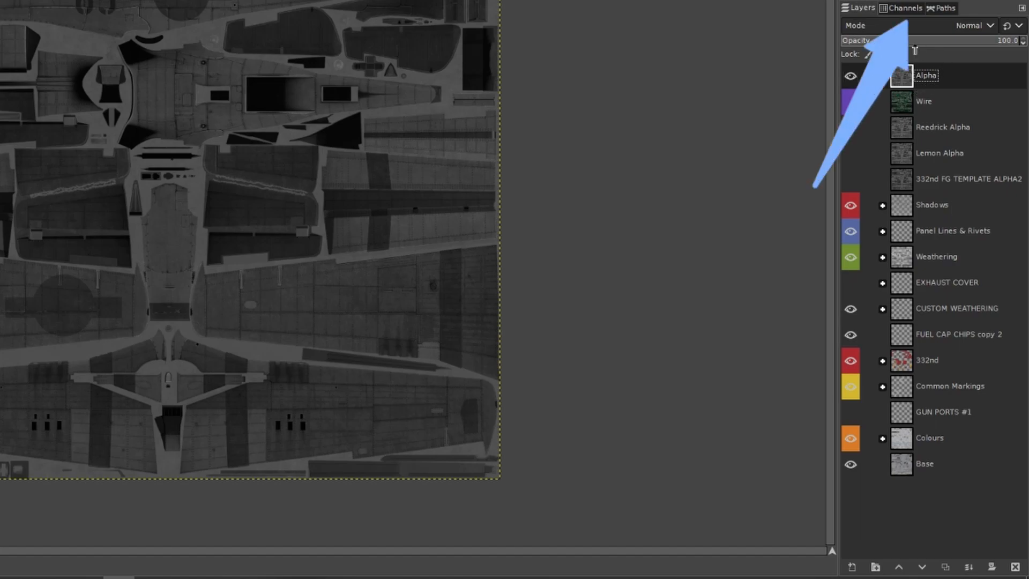
- Show the Red, Green, Blue and Alpha channels and highlight the Alpha channel
click(900, 8)
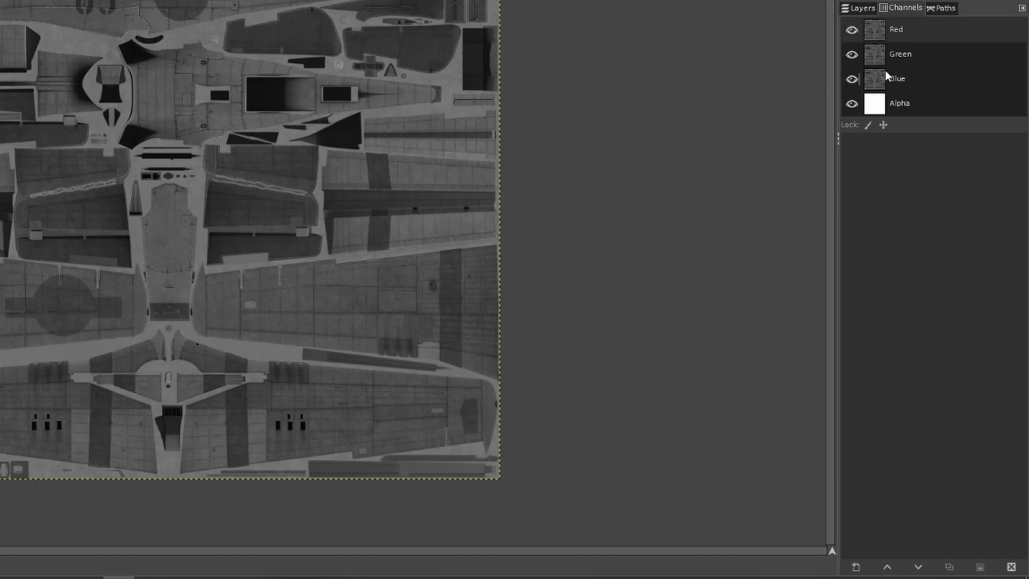
click(899, 103)
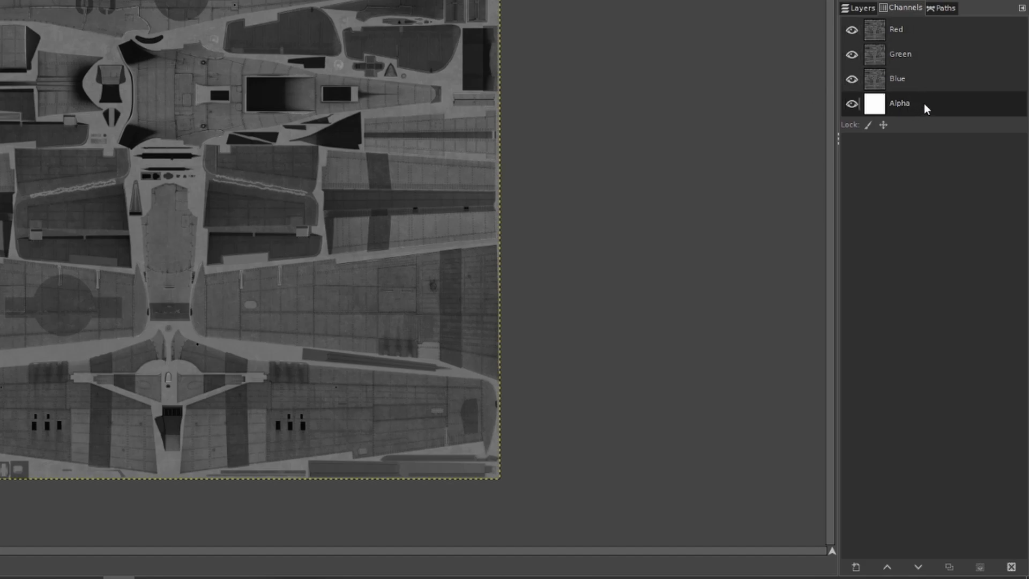
mouse_move(918, 108)
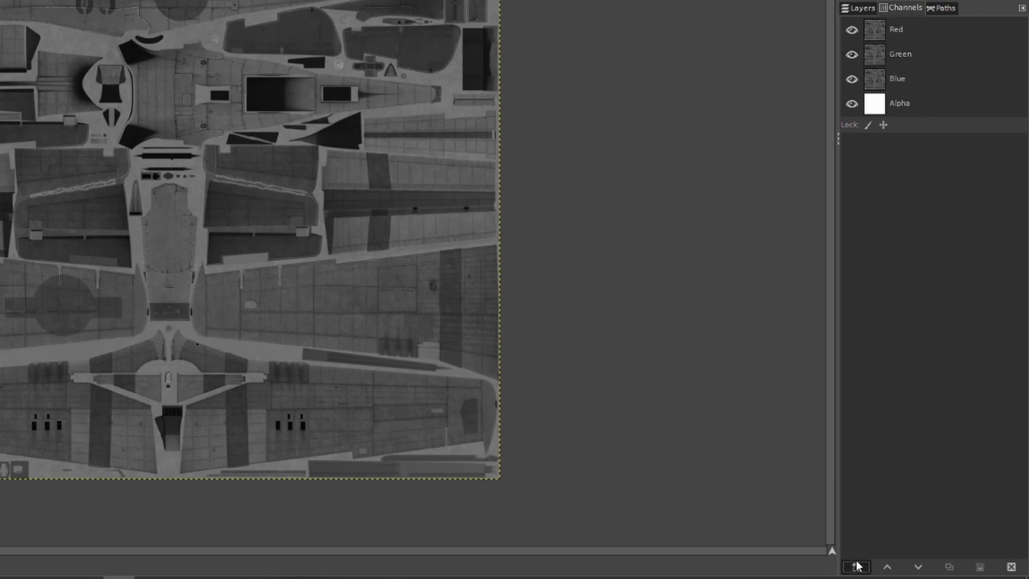
- Add a new black channel named Alpha, then return to the layer list
click(855, 566)
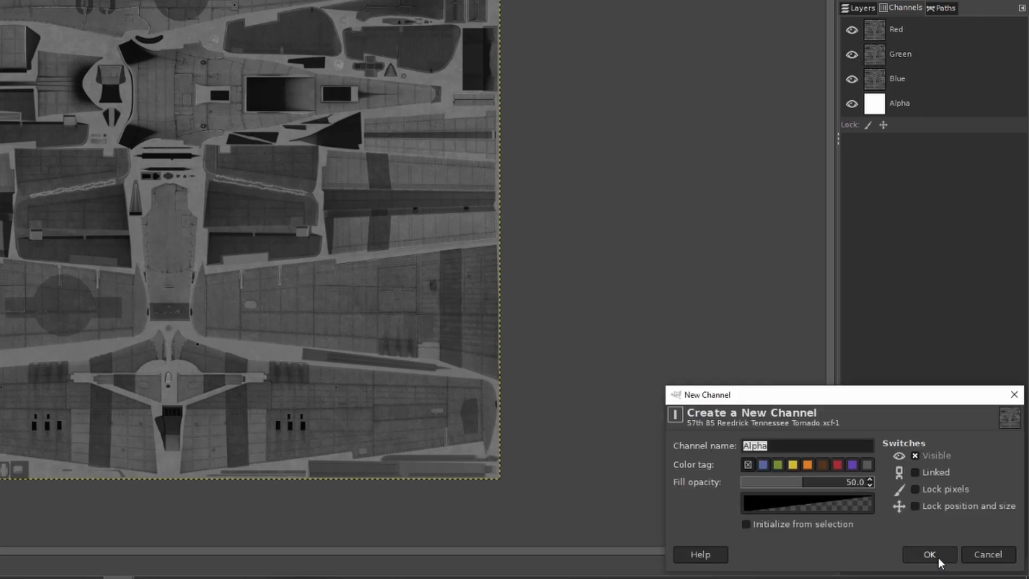
click(929, 554)
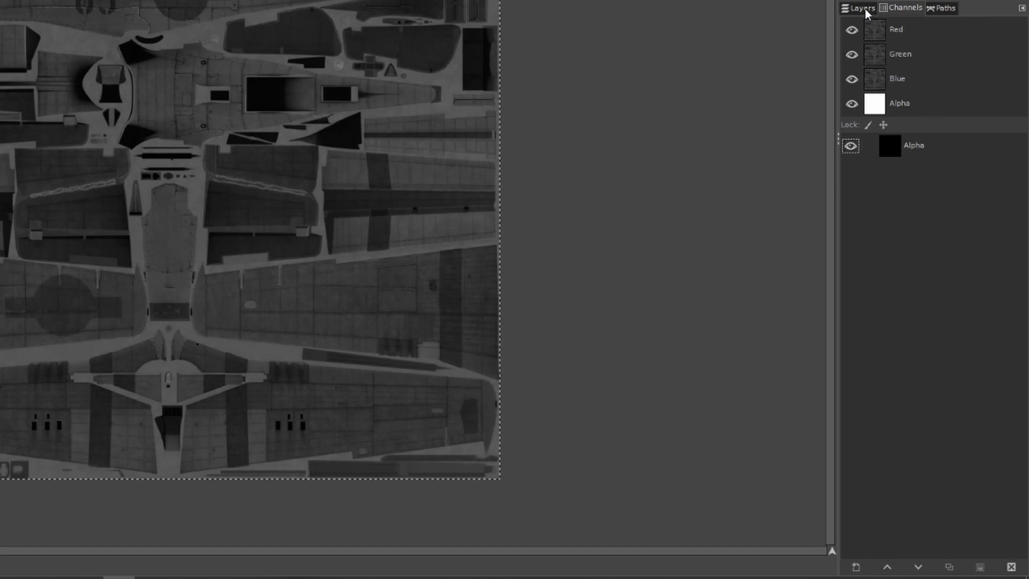
click(859, 8)
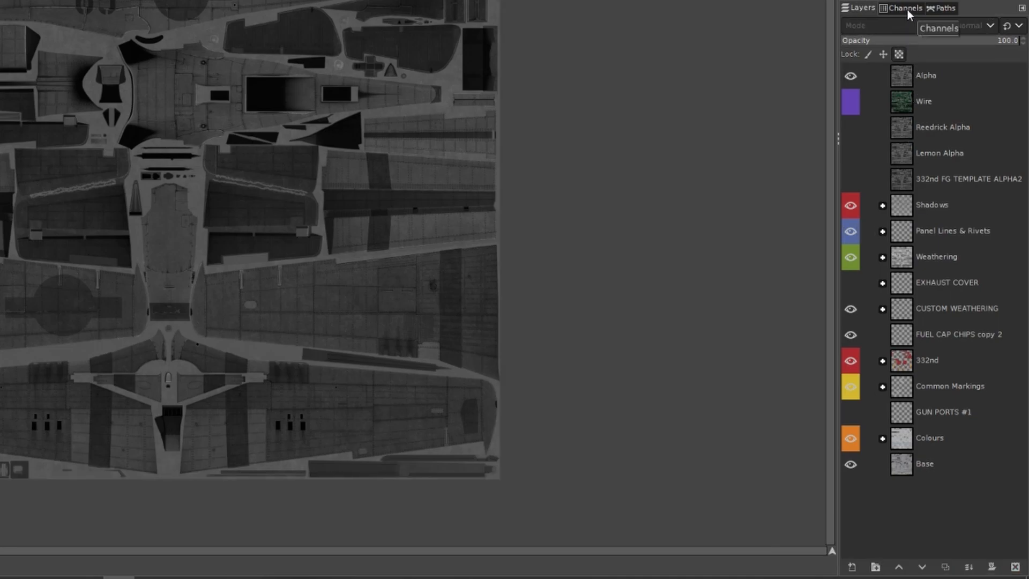
- Paste the Alpha layer's grayscale texture into the custom Alpha channel, then return to layers
click(900, 8)
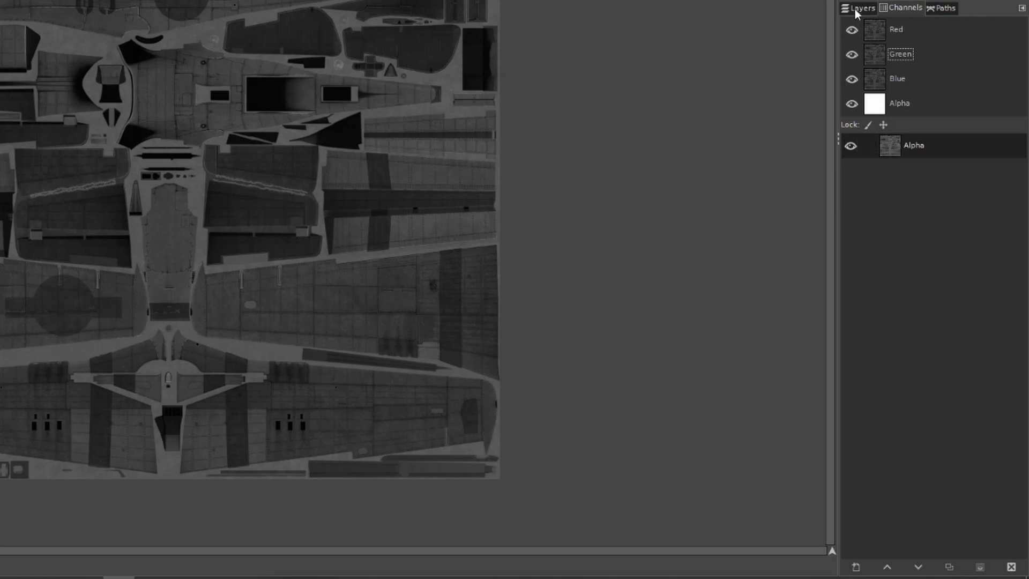
click(858, 8)
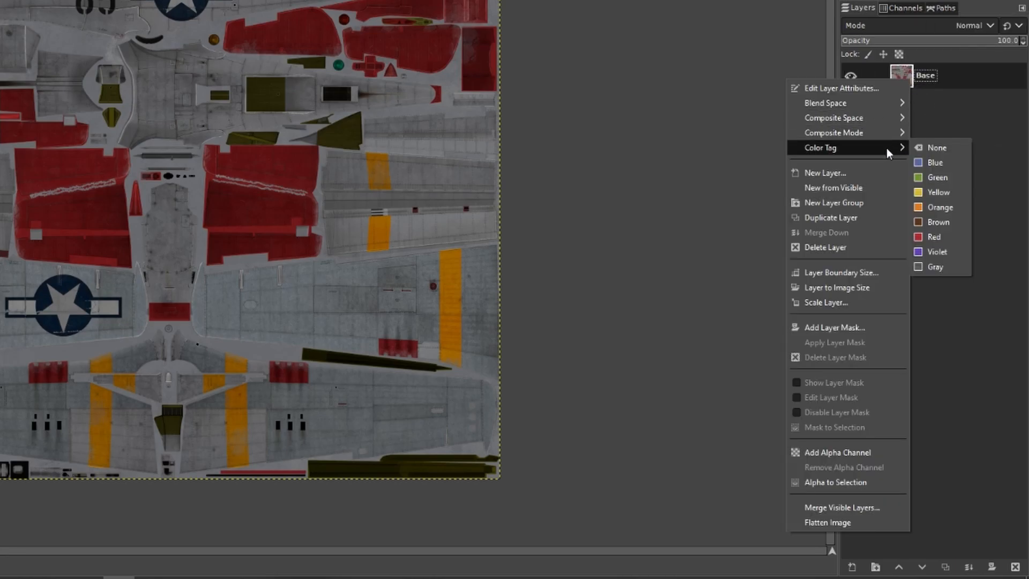
- Add a layer mask to Base initialized from the custom Alpha channel
click(834, 328)
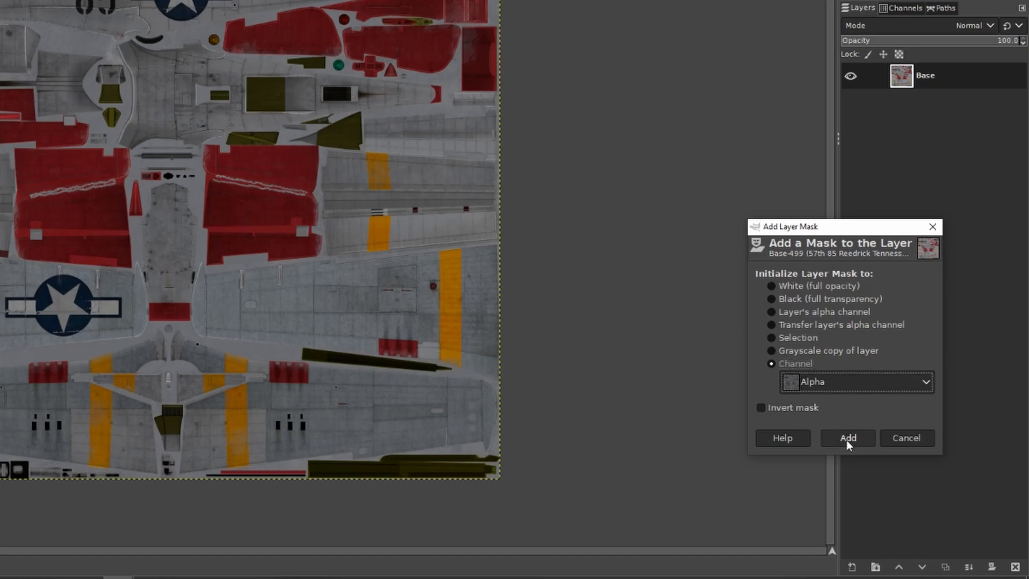
click(847, 438)
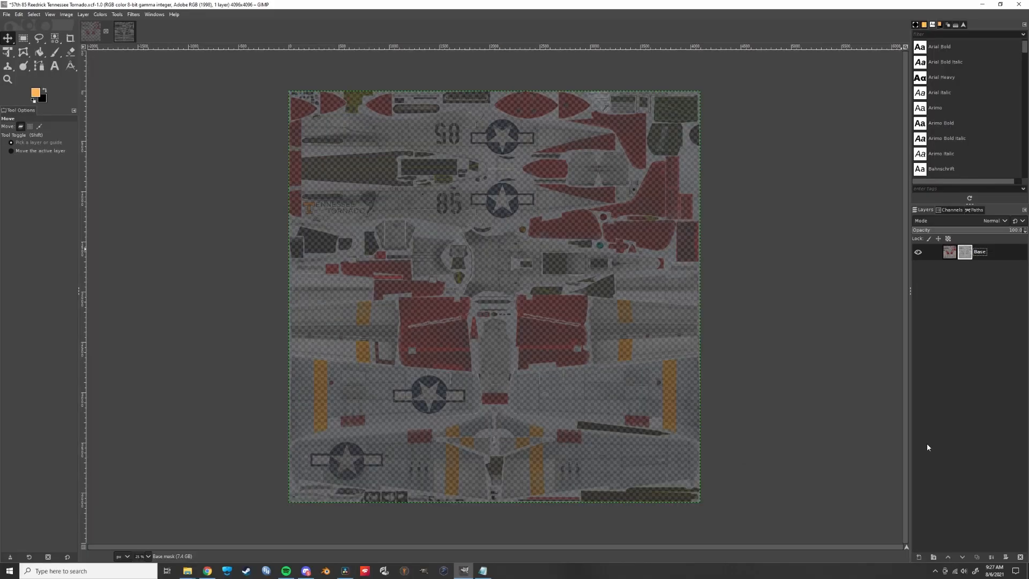